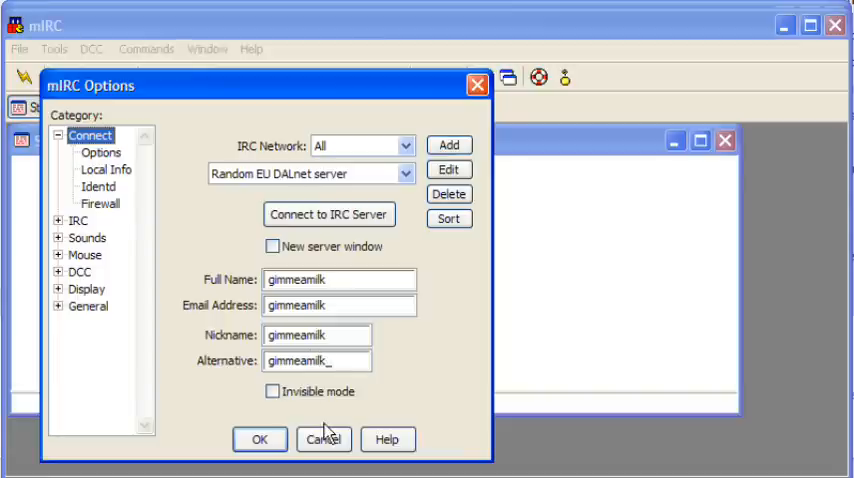
Cancel mIRC Options and begin registering with the test code 1234567
left_click(252, 48)
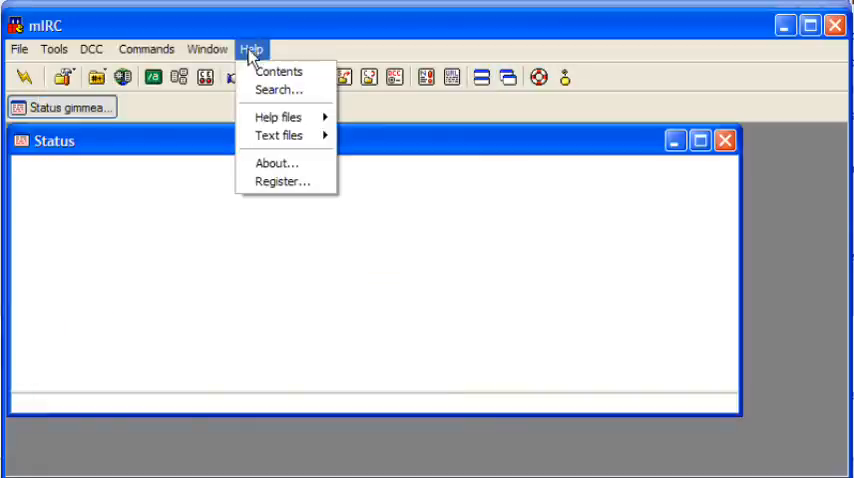
left_click(282, 180)
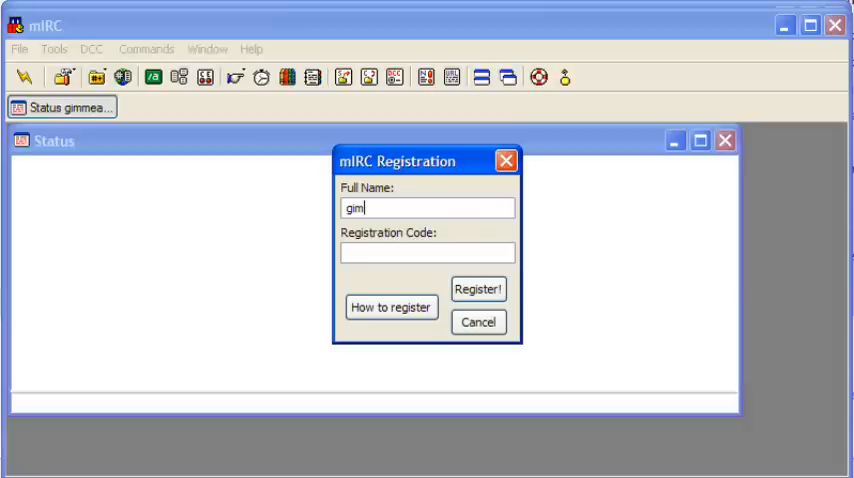
type("1234567")
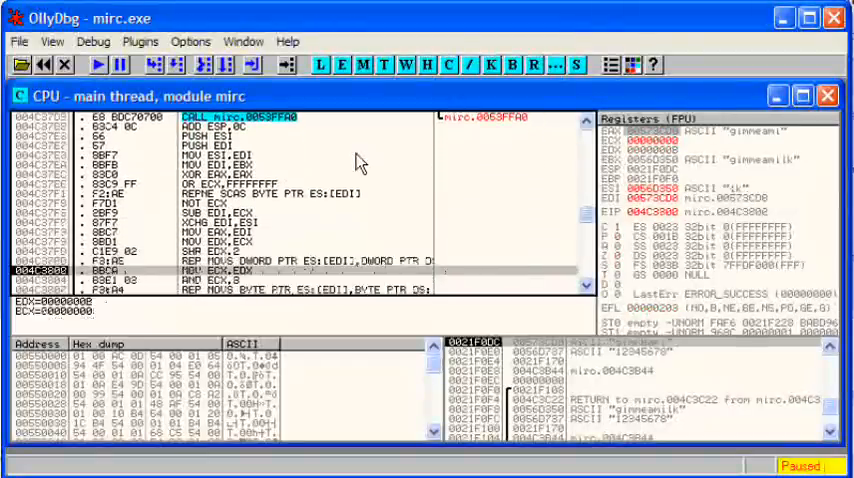
Step over two instructions after the breakpoint toward the name/code handler at 004C36BF
key("F8")
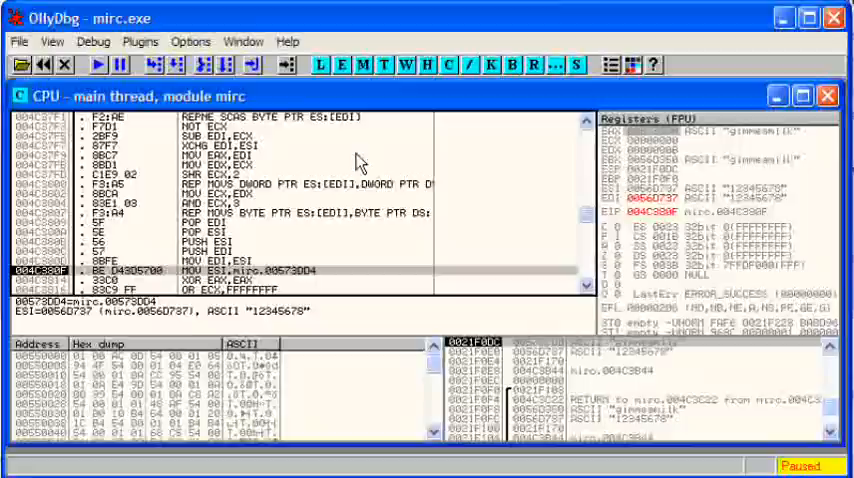
key("F8")
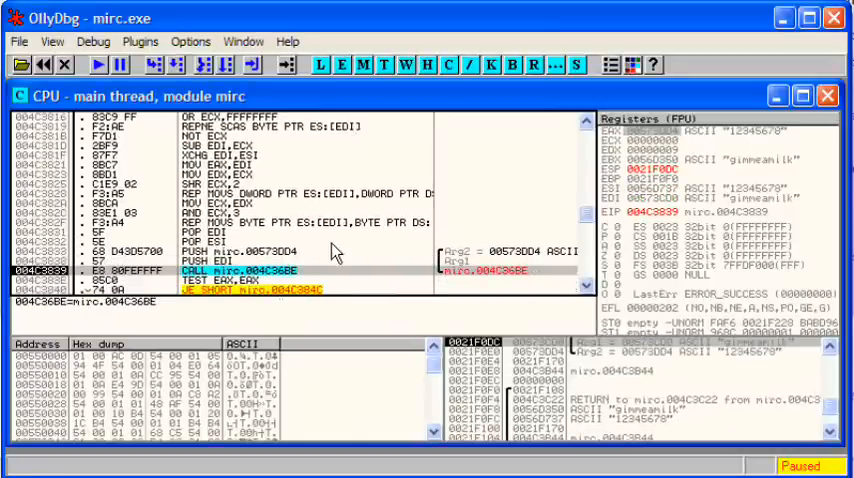
mouse_move(764, 370)
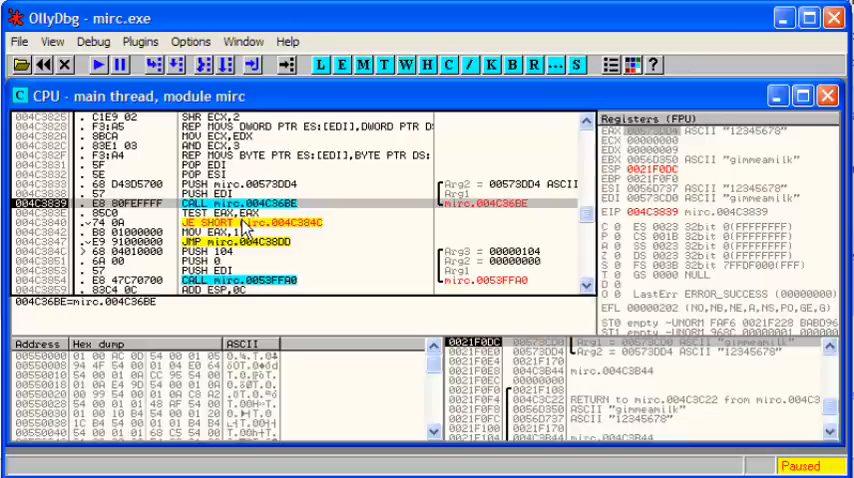
mouse_move(270, 224)
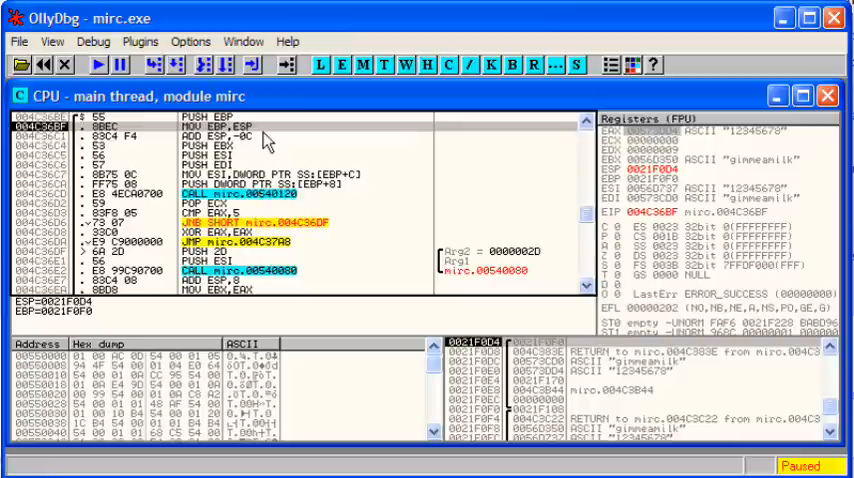
Step to CALL mirc.00540400 and enter the string comparison routine
left_click(236, 66)
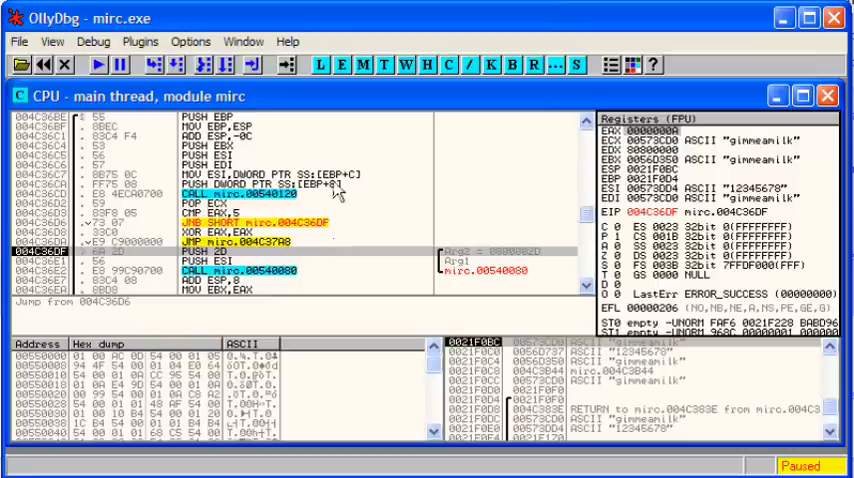
key("F8")
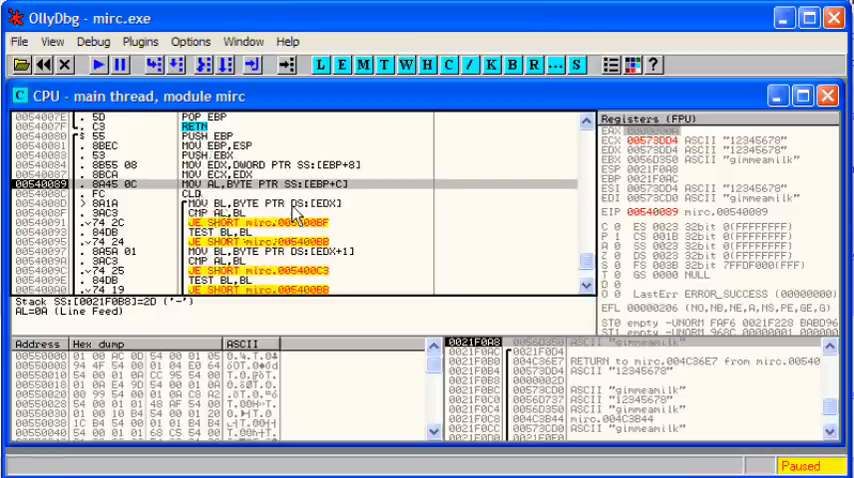
Single-step into the CMP/TEST loop, watching the first characters load into AL and BL
key("F7")
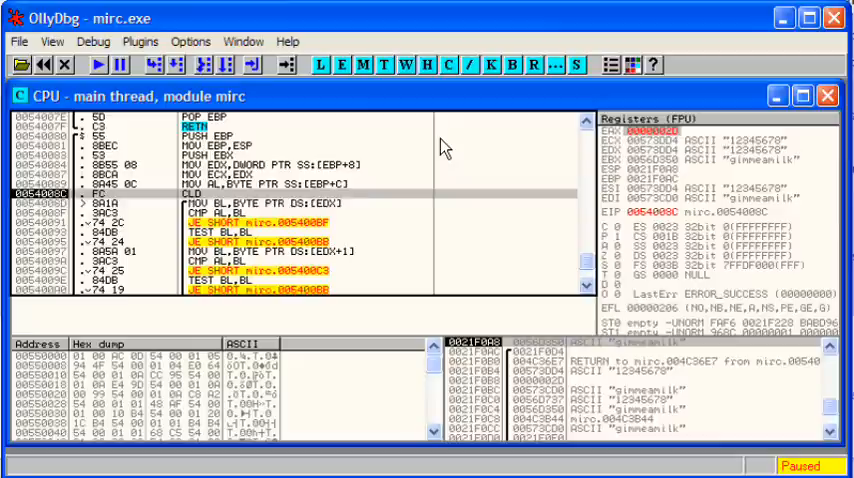
key("F7")
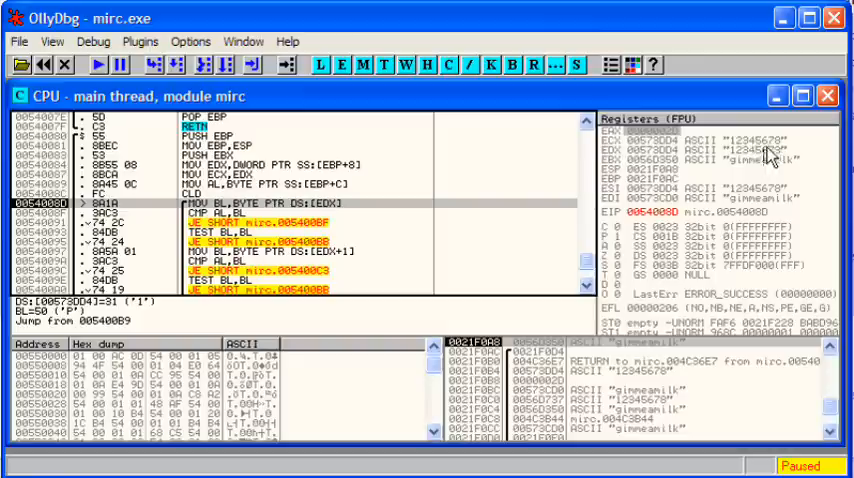
mouse_move(772, 160)
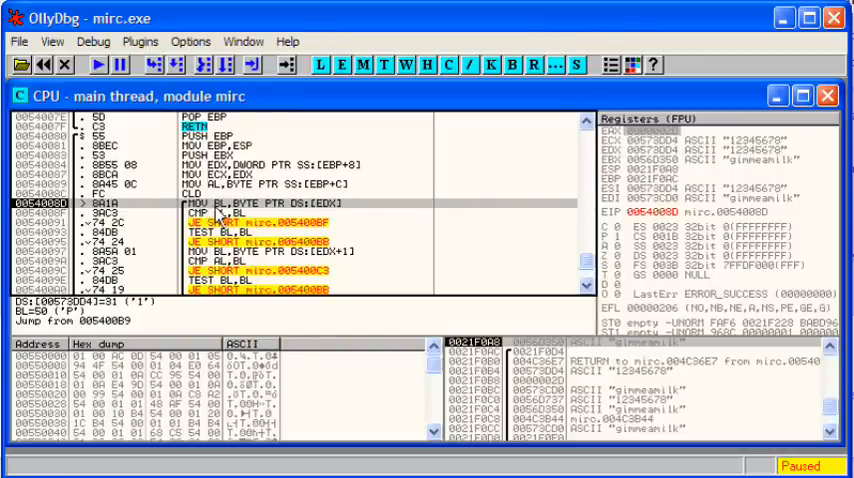
mouse_move(258, 218)
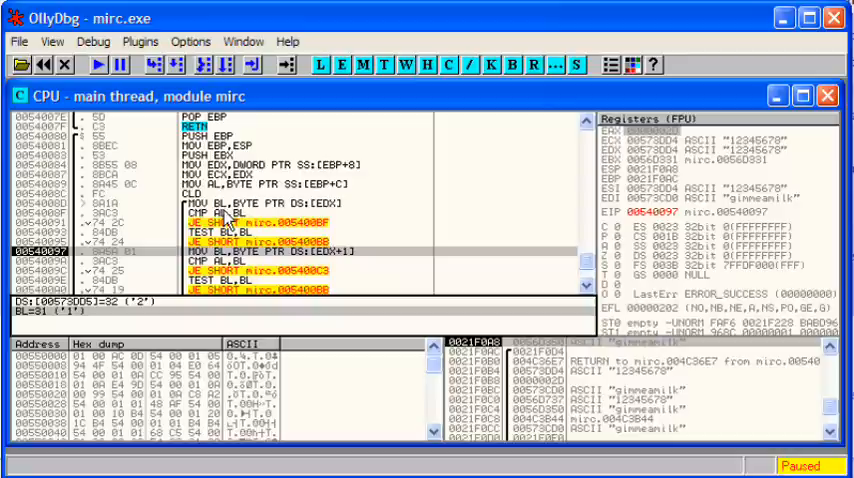
mouse_move(150, 312)
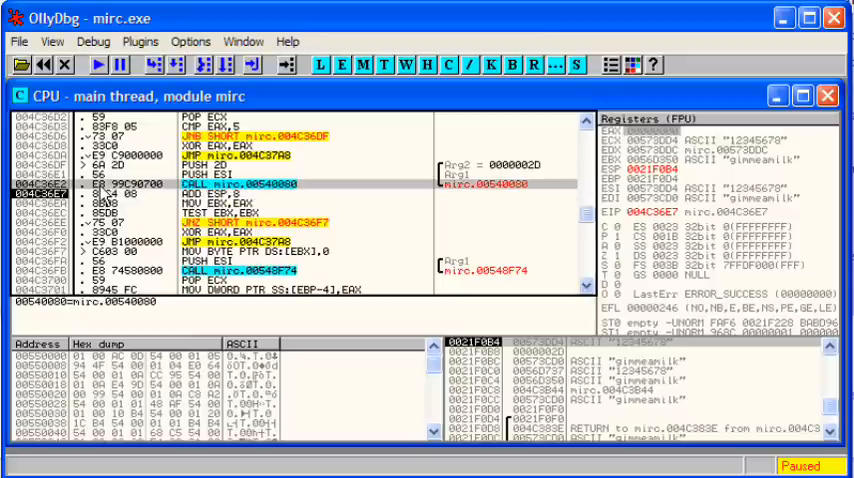
Browse the Debug and View menus, then set a breakpoint on CALL mirc.00540400
left_click(92, 42)
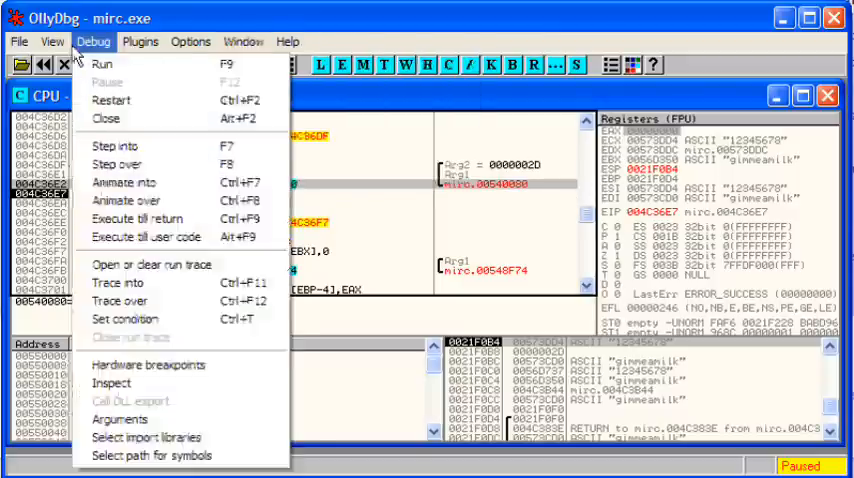
left_click(52, 40)
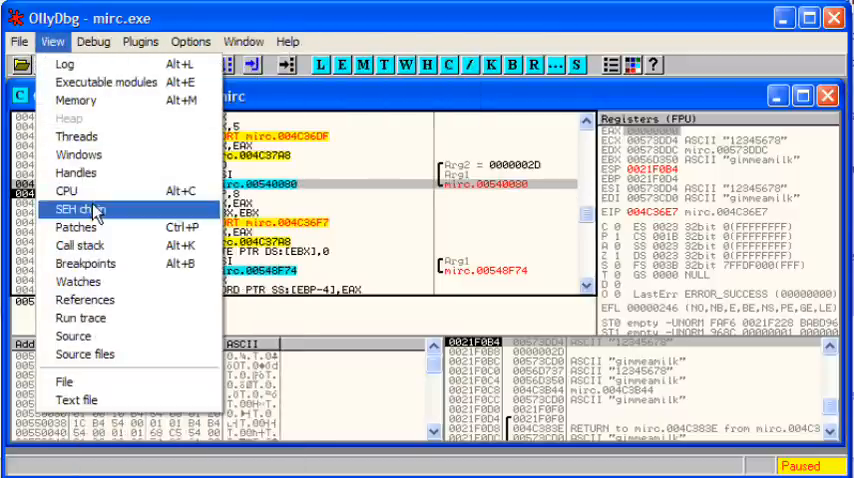
left_click(86, 264)
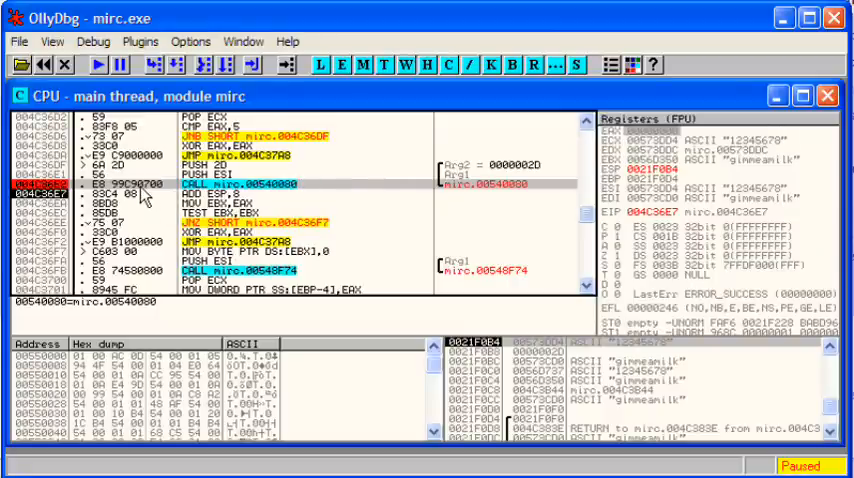
mouse_move(440, 190)
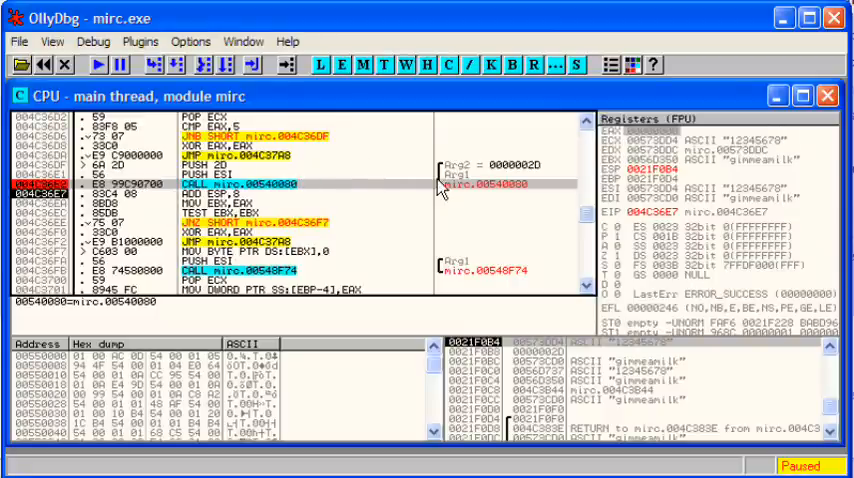
mouse_move(98, 66)
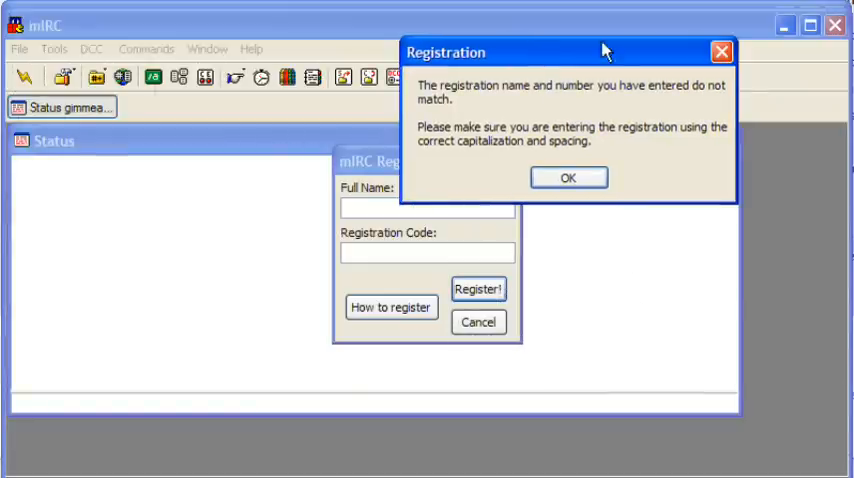
left_click(568, 176)
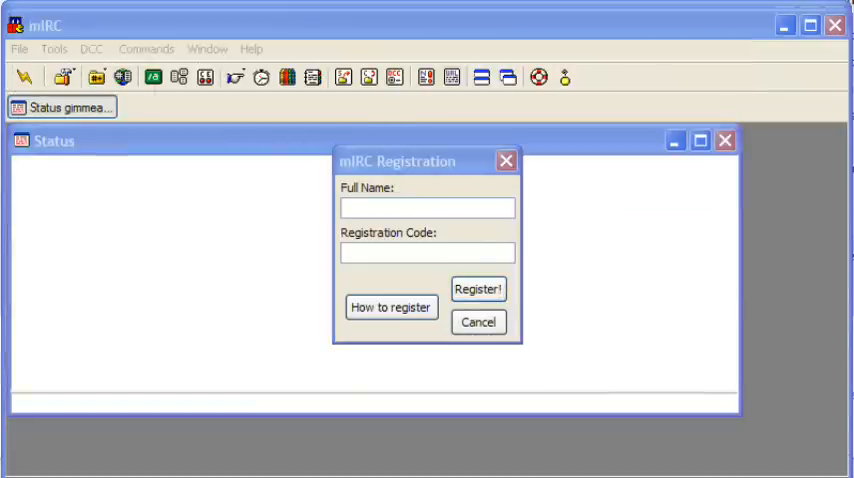
type("gimm")
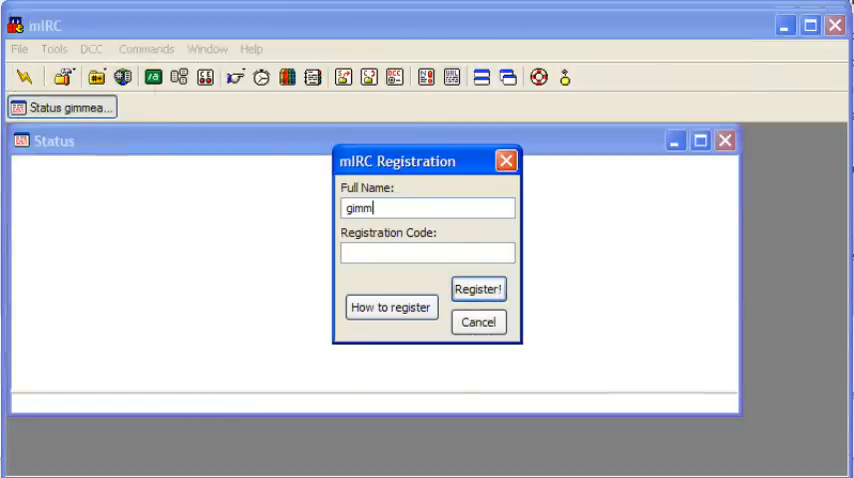
type("1234")
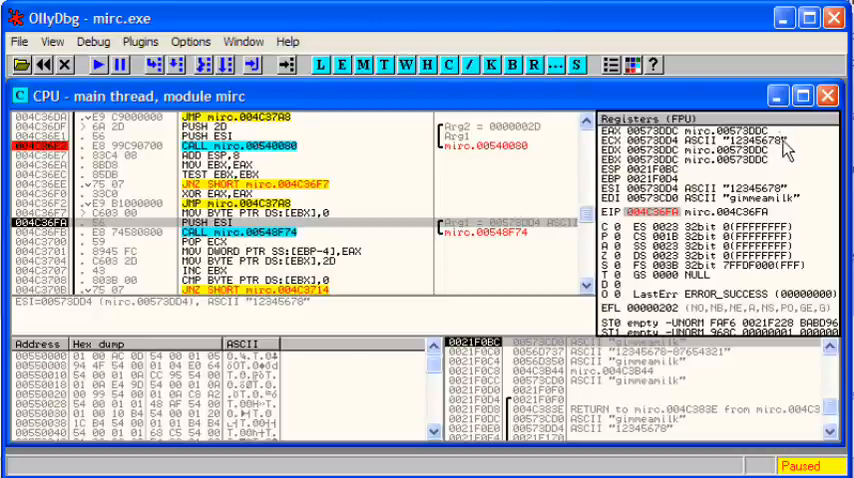
mouse_move(784, 148)
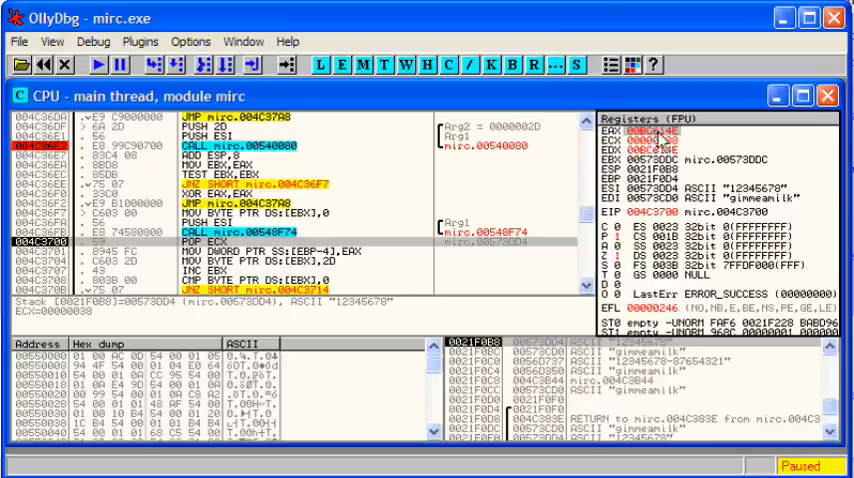
mouse_move(680, 140)
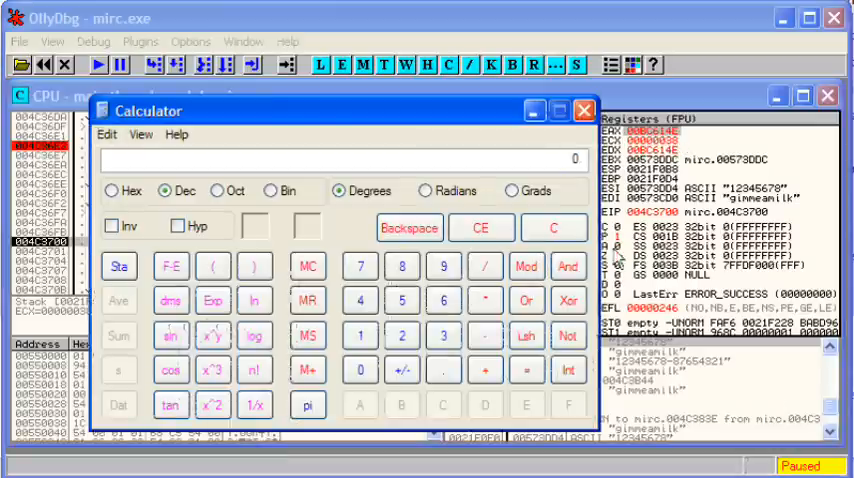
Convert the hex register value to decimal 12,345,678 in Calculator, then close it
left_click(114, 190)
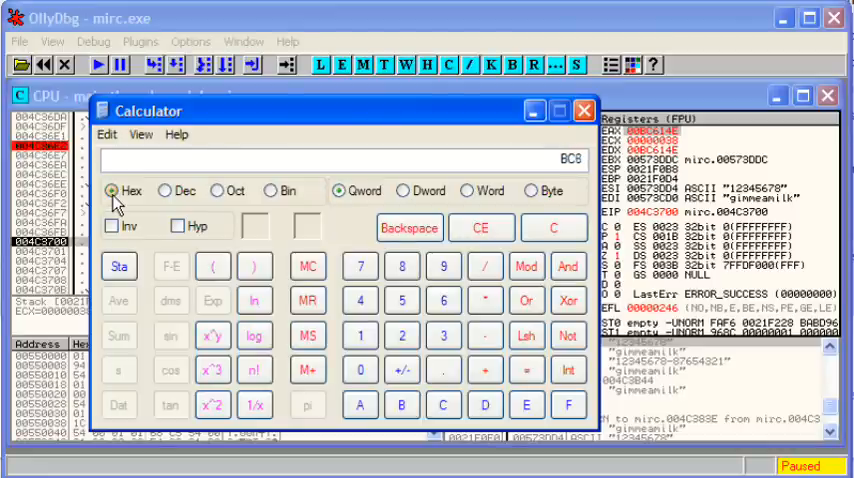
left_click(164, 192)
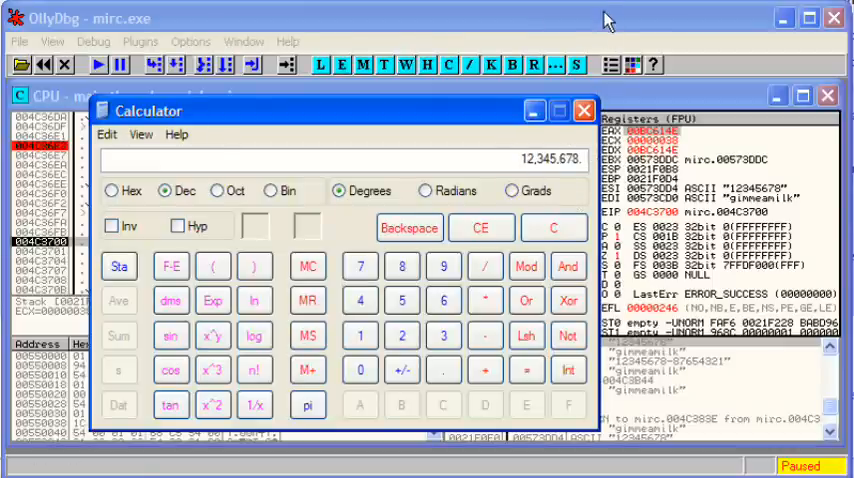
left_click(584, 110)
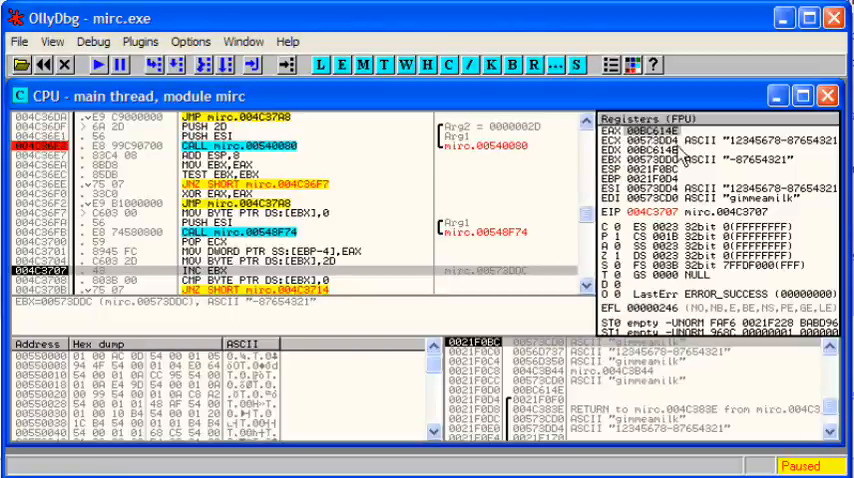
mouse_move(450, 182)
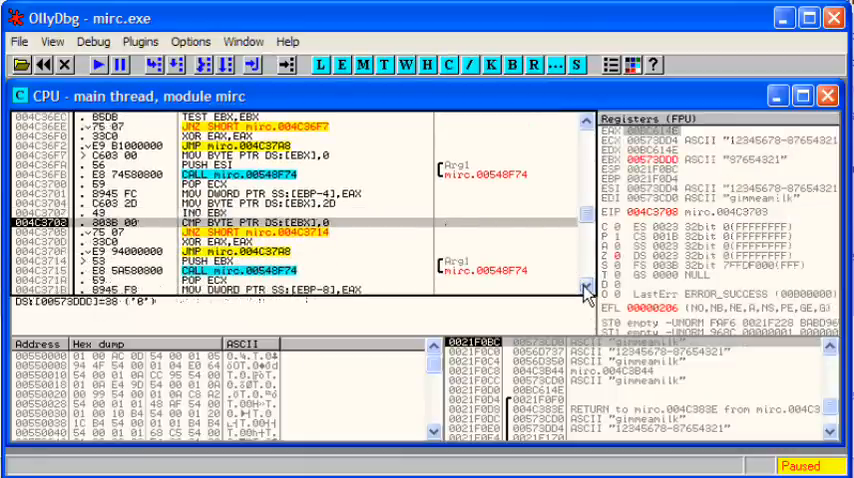
key("F8")
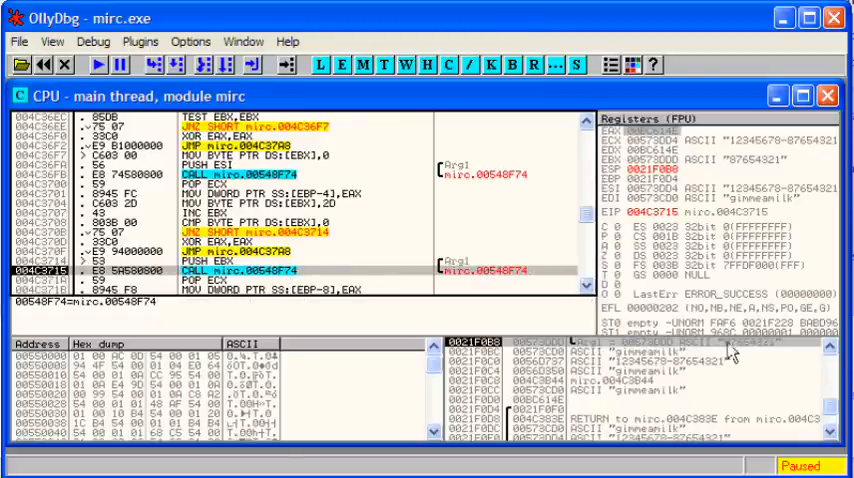
mouse_move(434, 228)
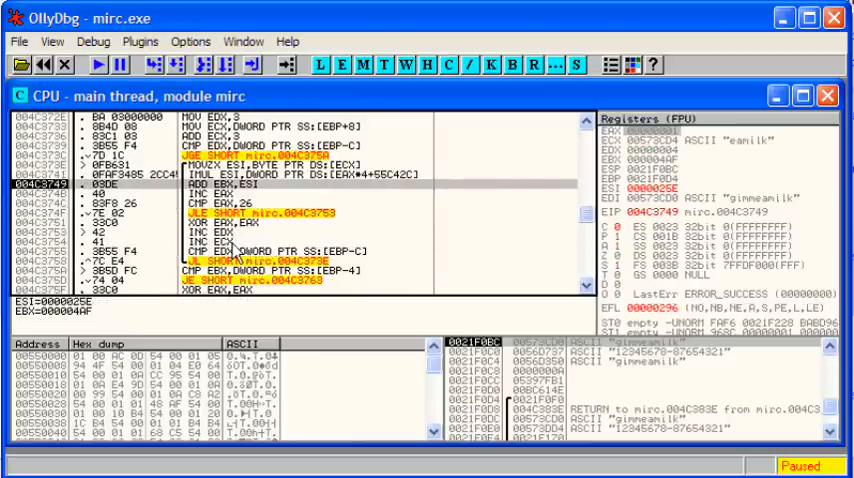
mouse_move(752, 160)
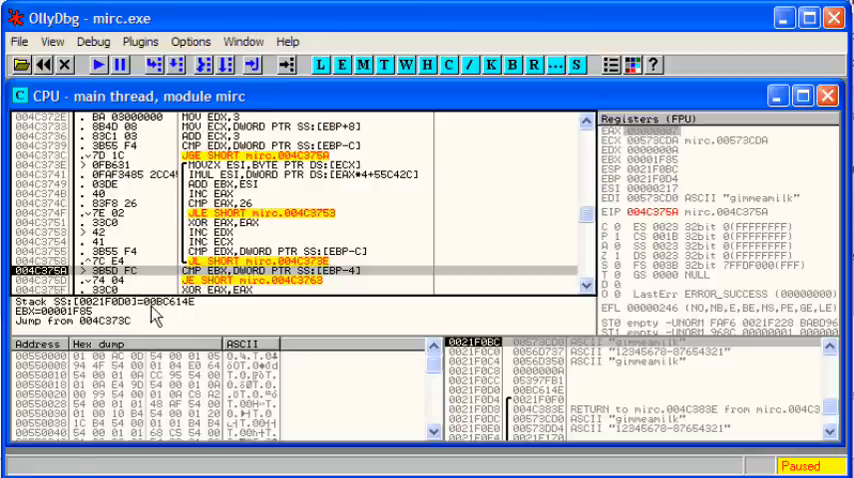
mouse_move(150, 316)
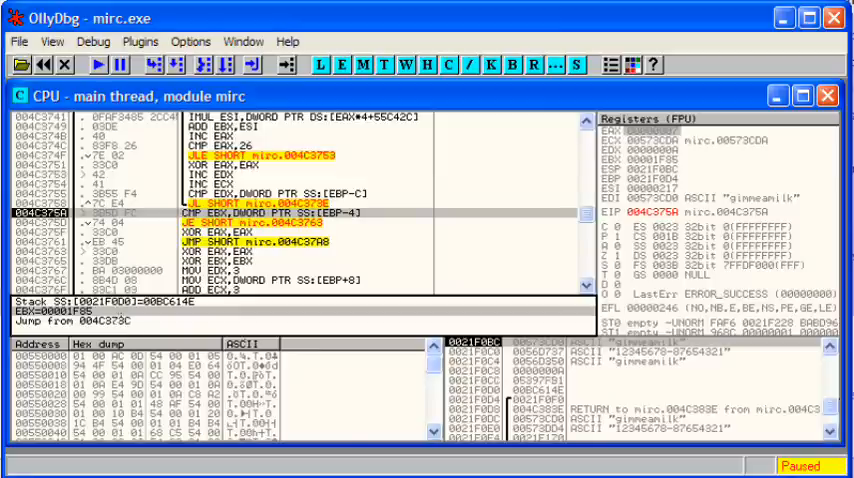
mouse_move(272, 232)
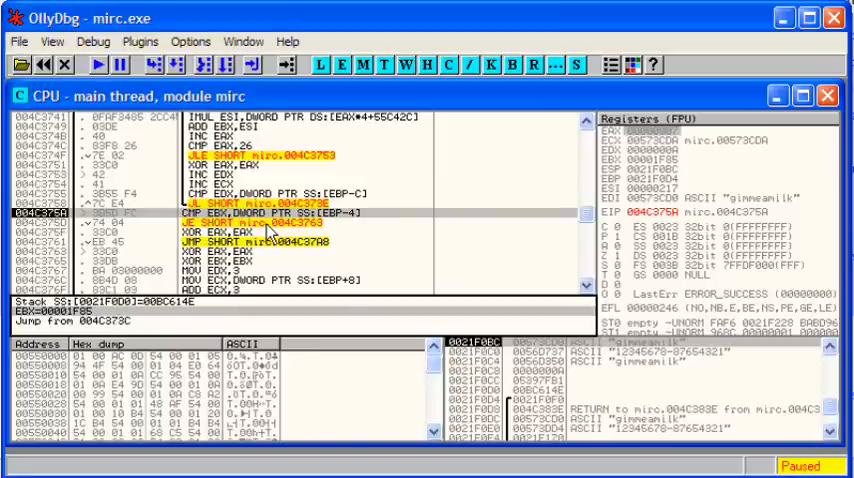
left_click(92, 40)
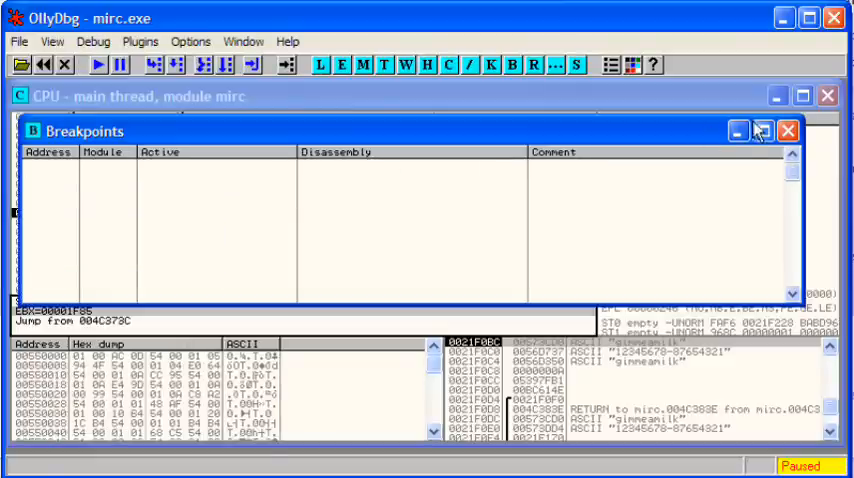
Close the empty Breakpoints list
left_click(788, 132)
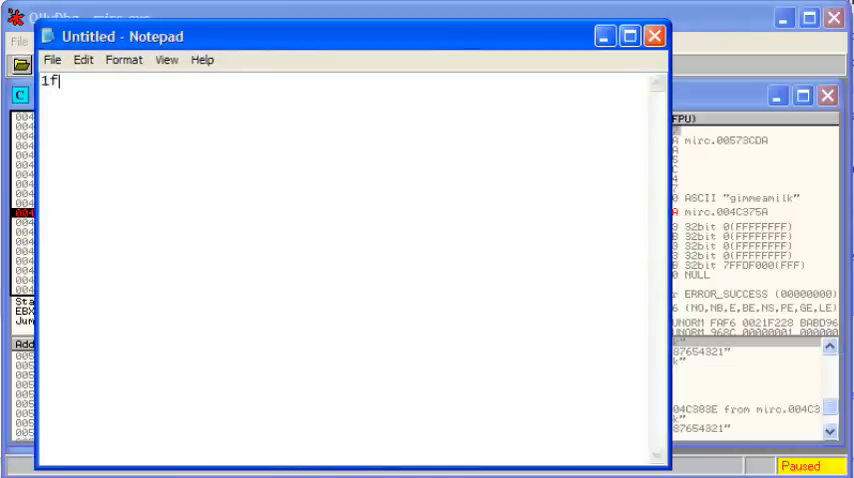
Note '1F85 ->' in Notepad and convert hex 1F85 to decimal in Calculator
type("85")
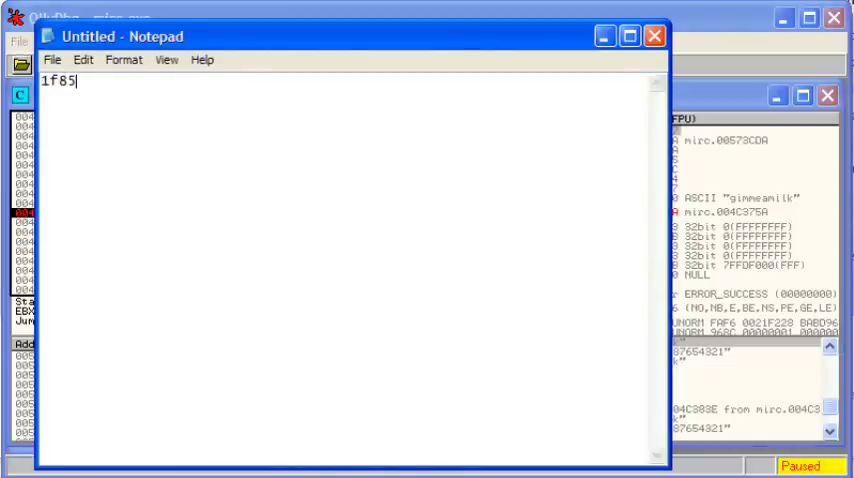
type("->")
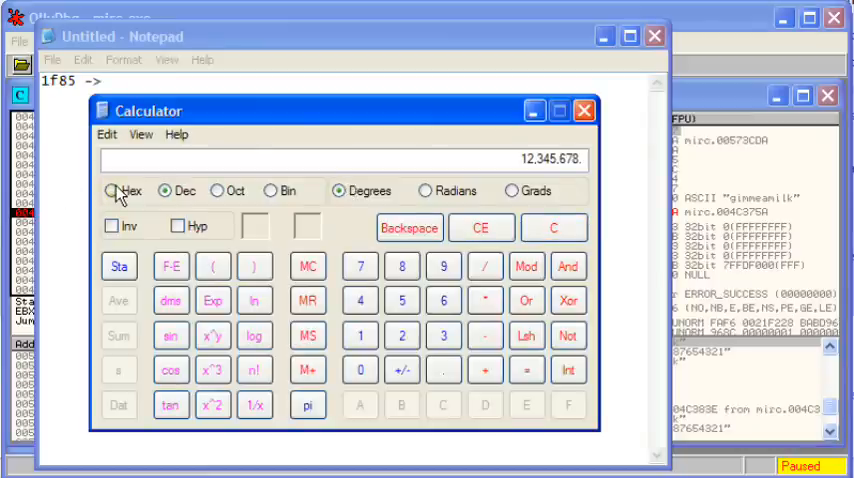
left_click(110, 190)
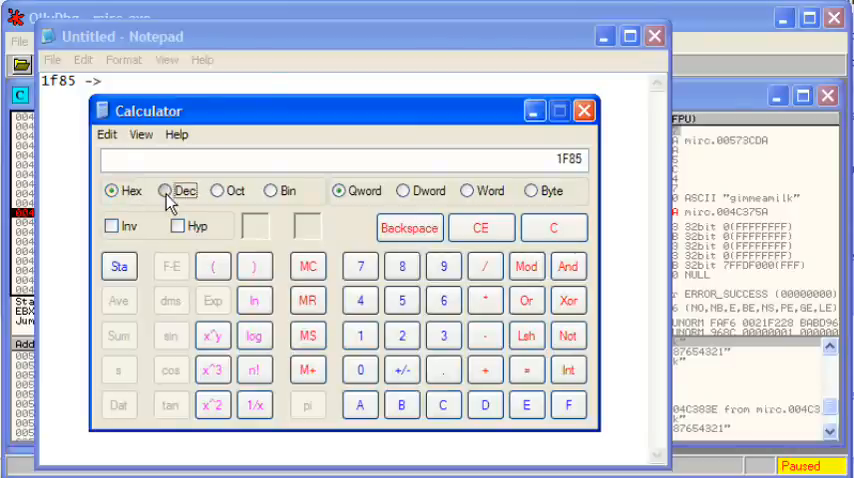
left_click(168, 190)
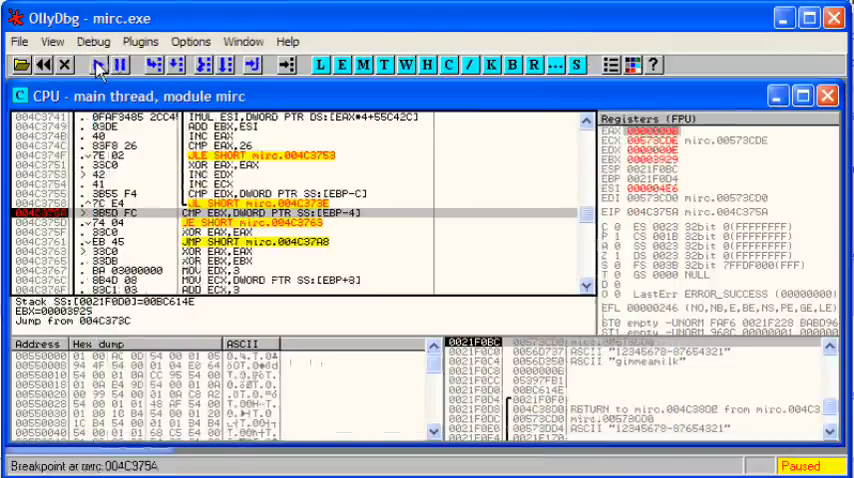
left_click(98, 64)
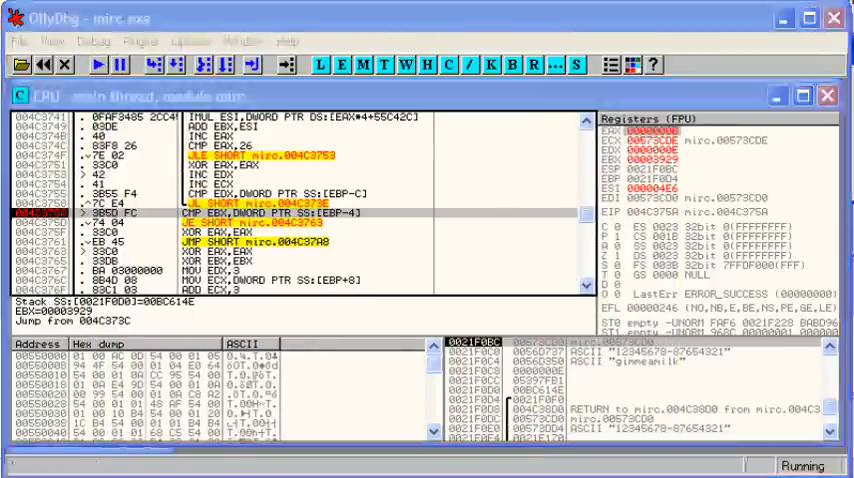
left_click(478, 288)
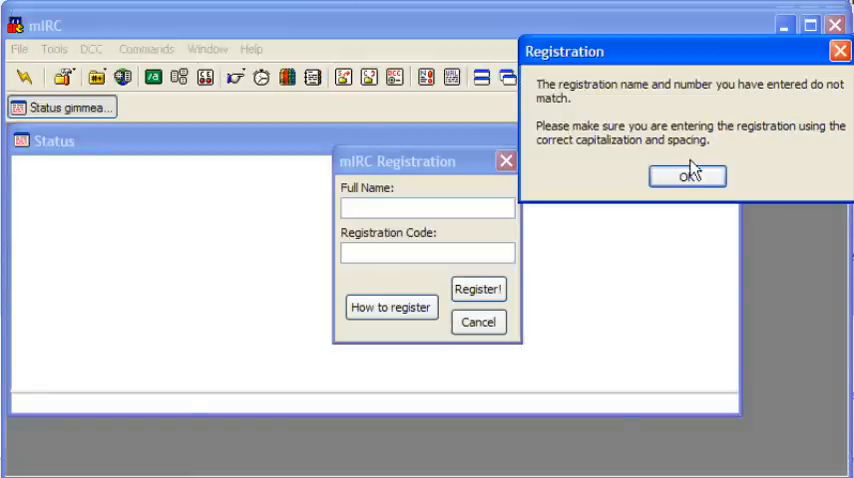
left_click(688, 176)
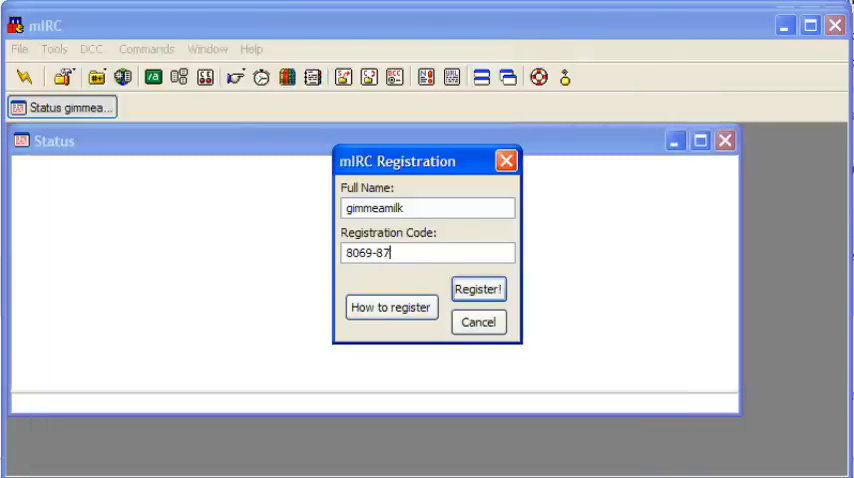
type("654321")
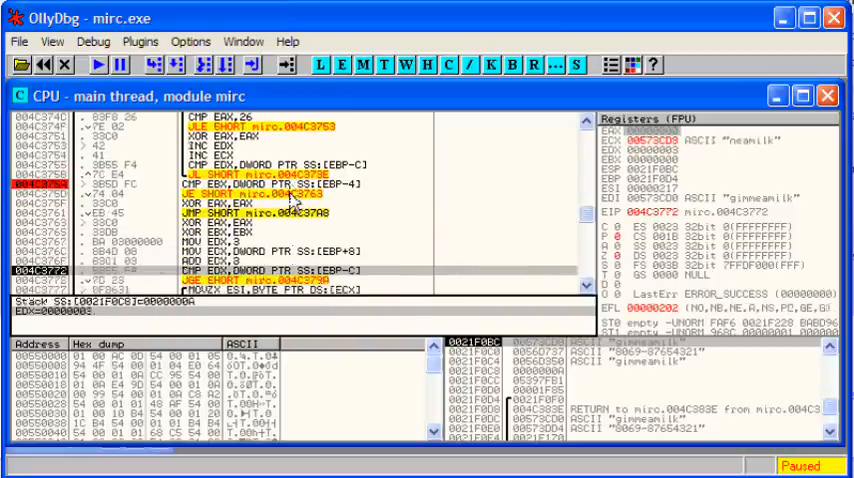
Step through the second name-hashing loop over gimmeamilk toward the second CMP
key("F8")
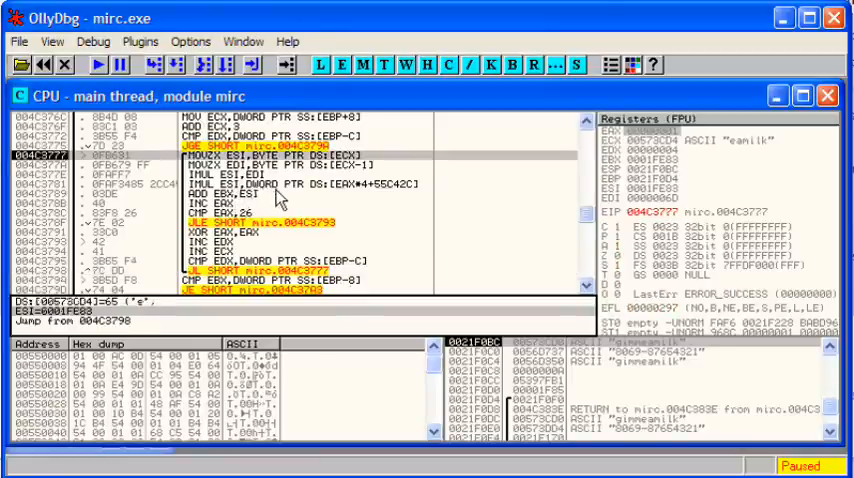
key("F8")
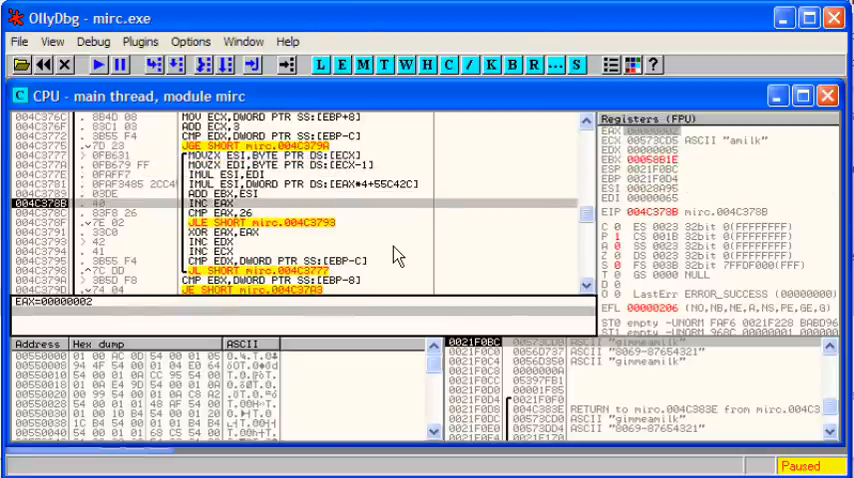
key("F7")
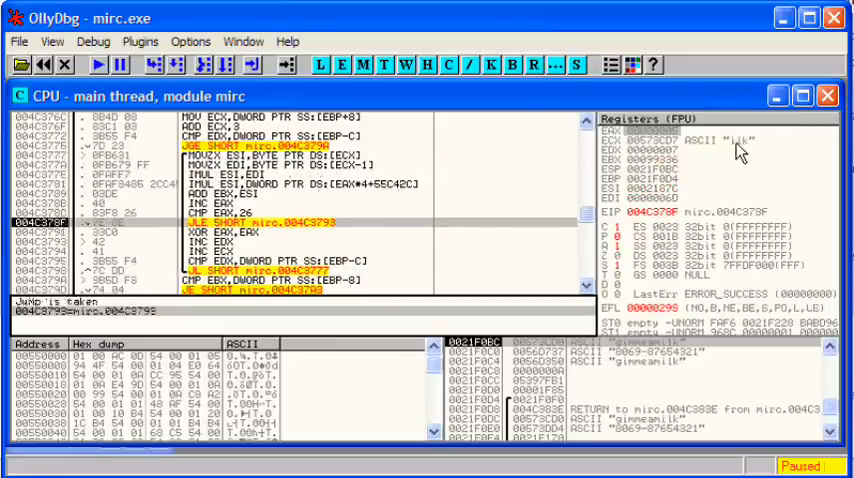
key("F7")
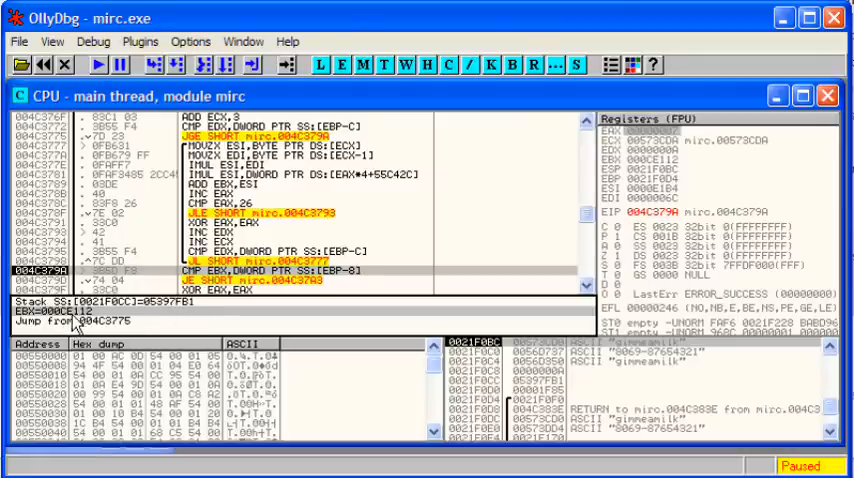
mouse_move(84, 324)
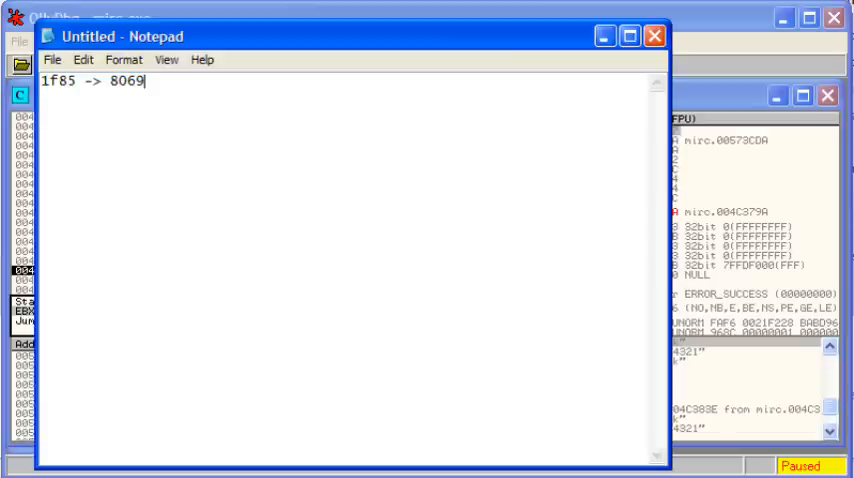
type("ce1")
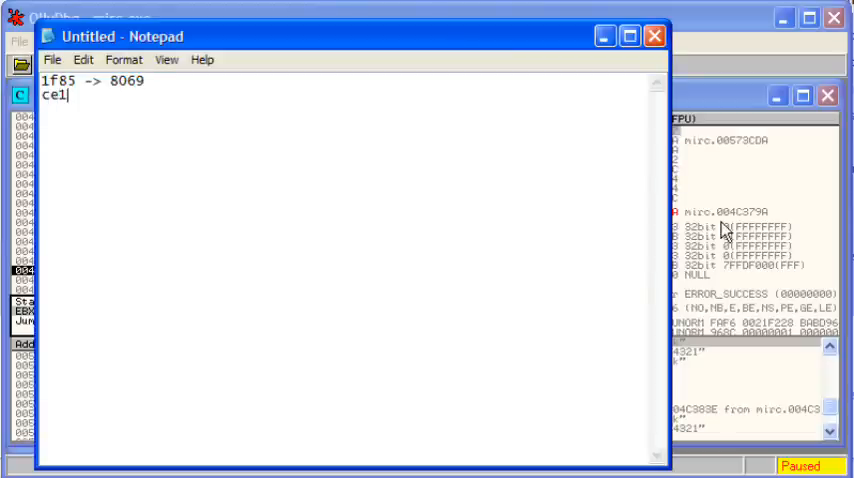
type("12 -")
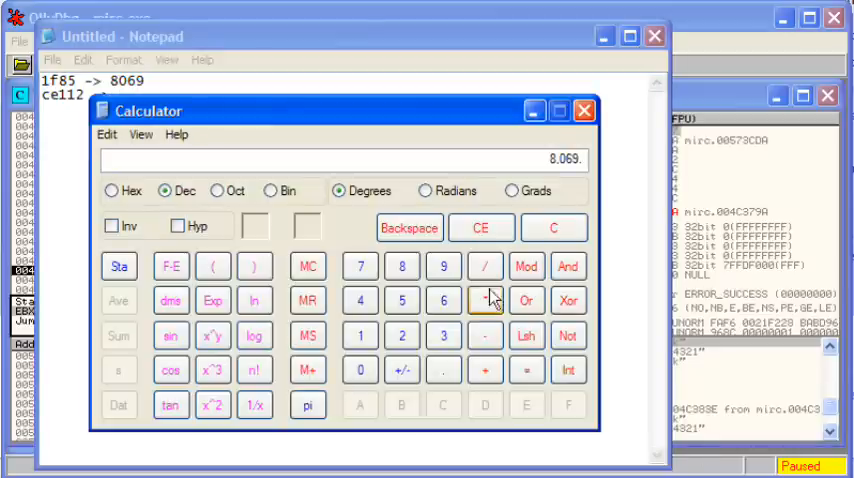
left_click(112, 190)
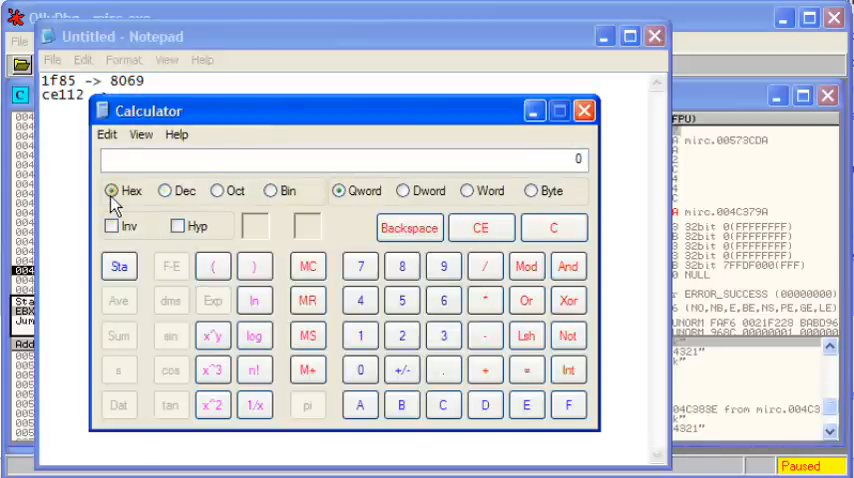
left_click(166, 192)
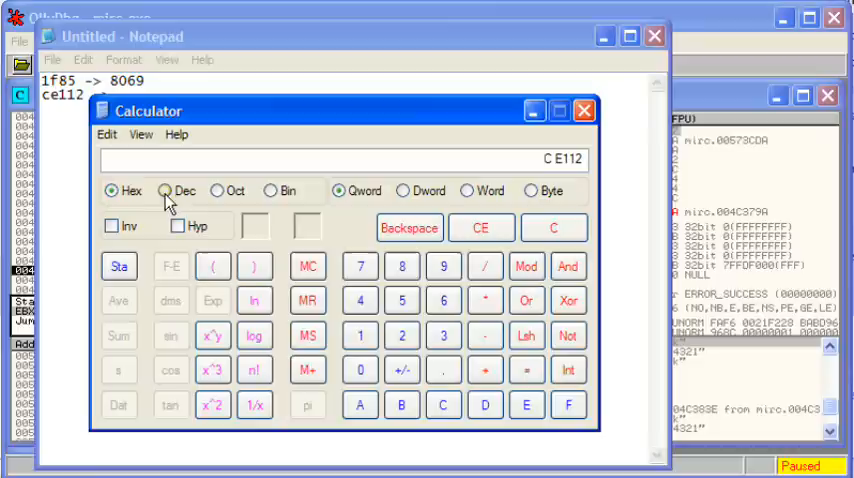
left_click(164, 190)
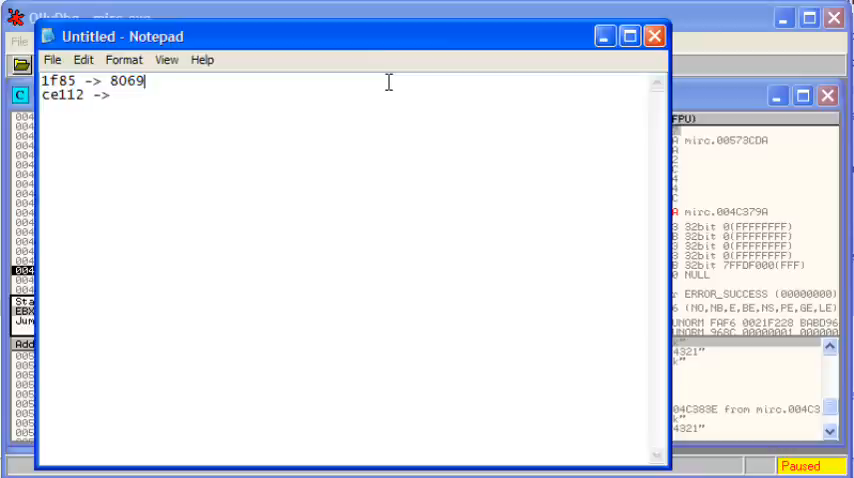
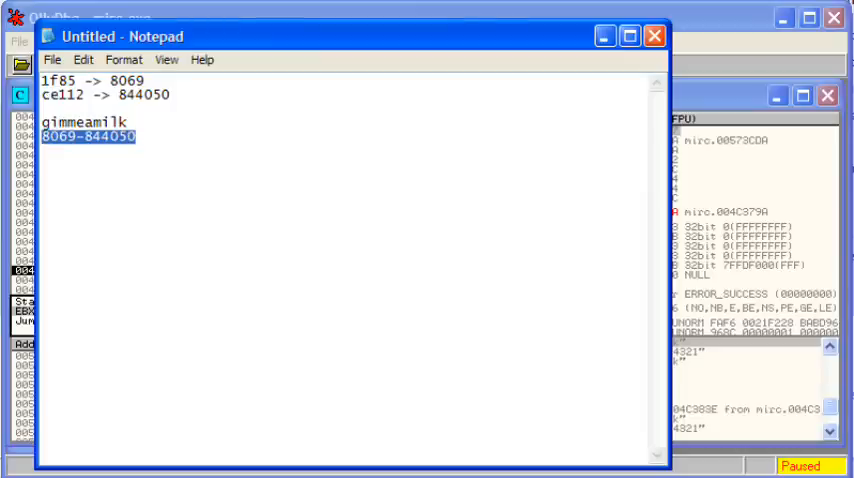
mouse_move(664, 330)
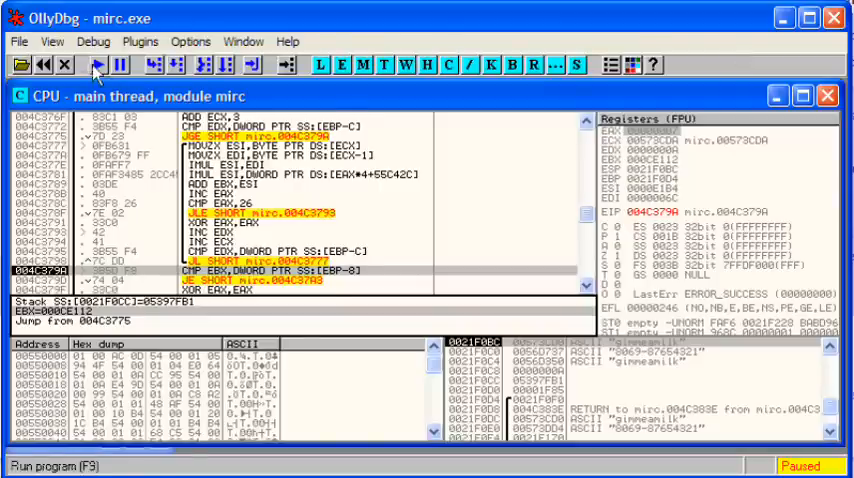
left_click(96, 64)
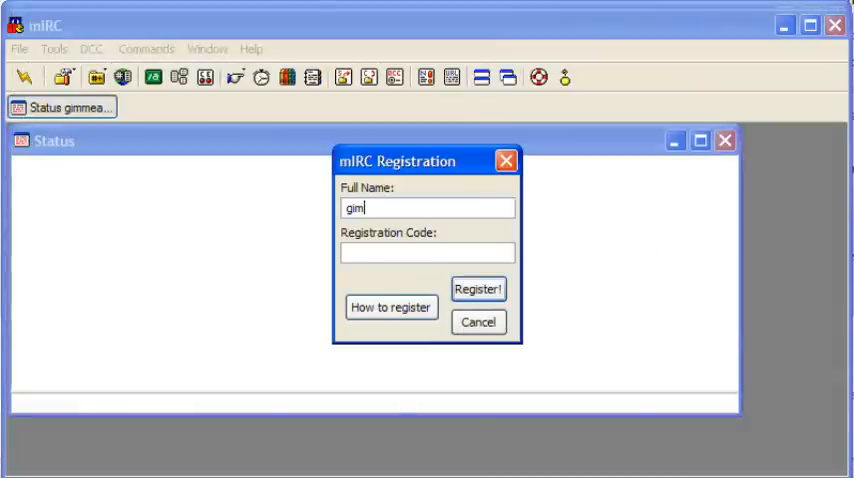
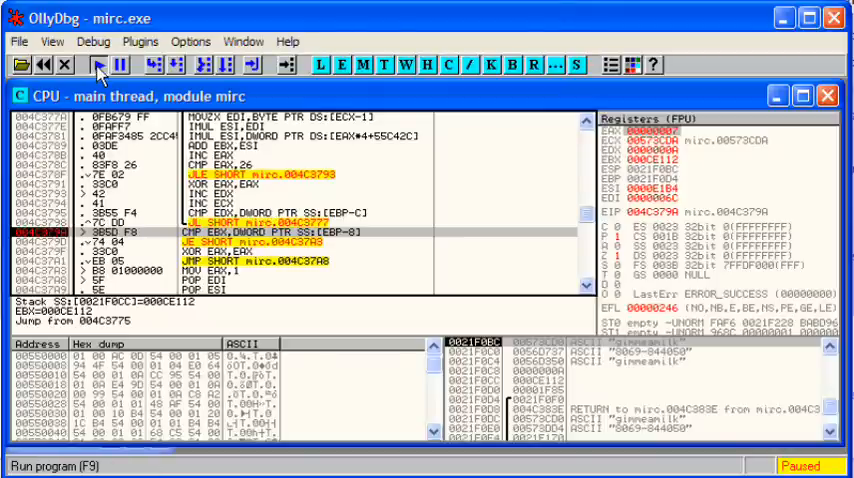
left_click(96, 64)
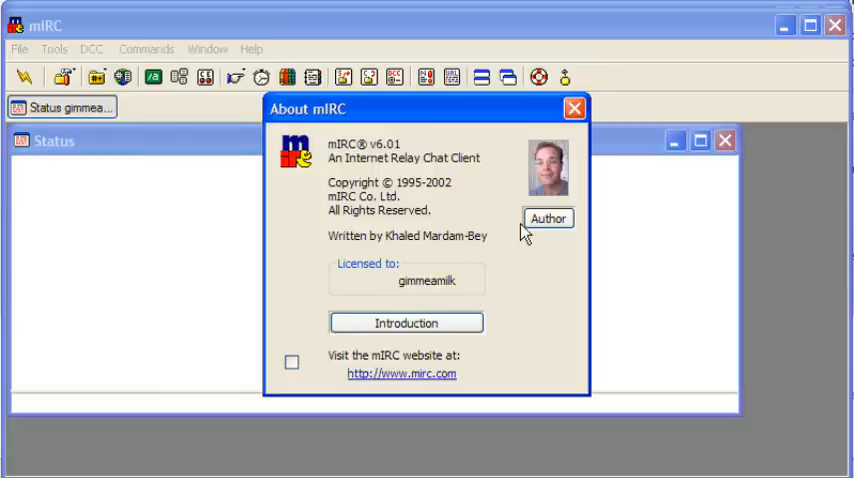
Close the About mIRC window after confirming 'Licensed to gimmeamilk'
left_click(574, 108)
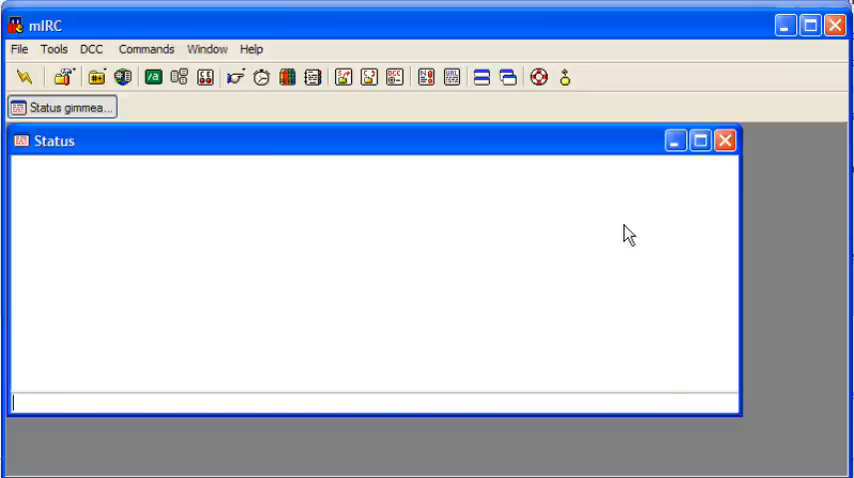
mouse_move(756, 322)
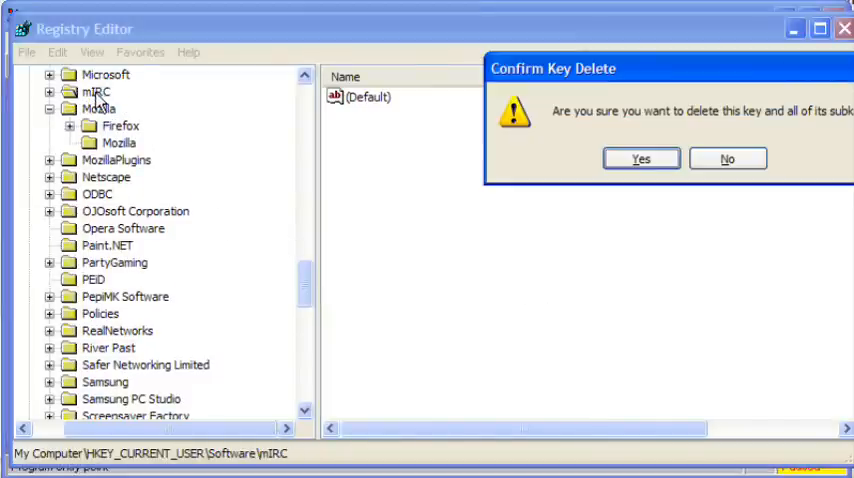
Confirm deleting the HKEY_CURRENT_USER\Software\mIRC key and its subkeys
left_click(640, 158)
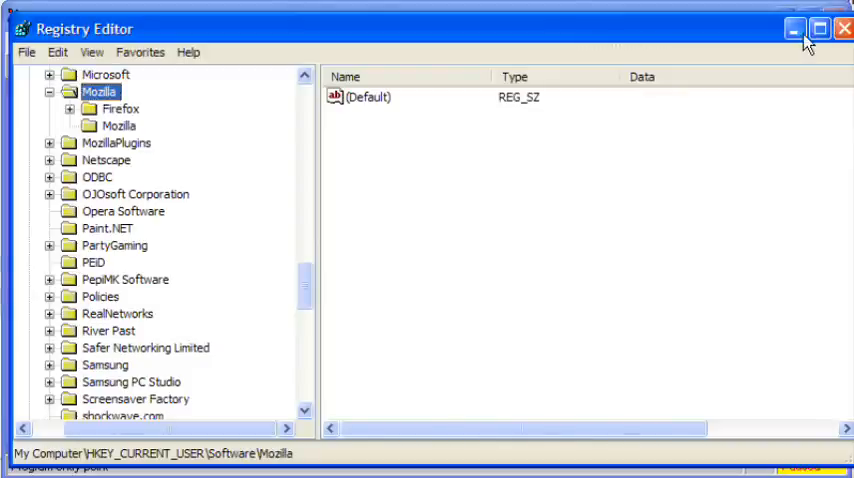